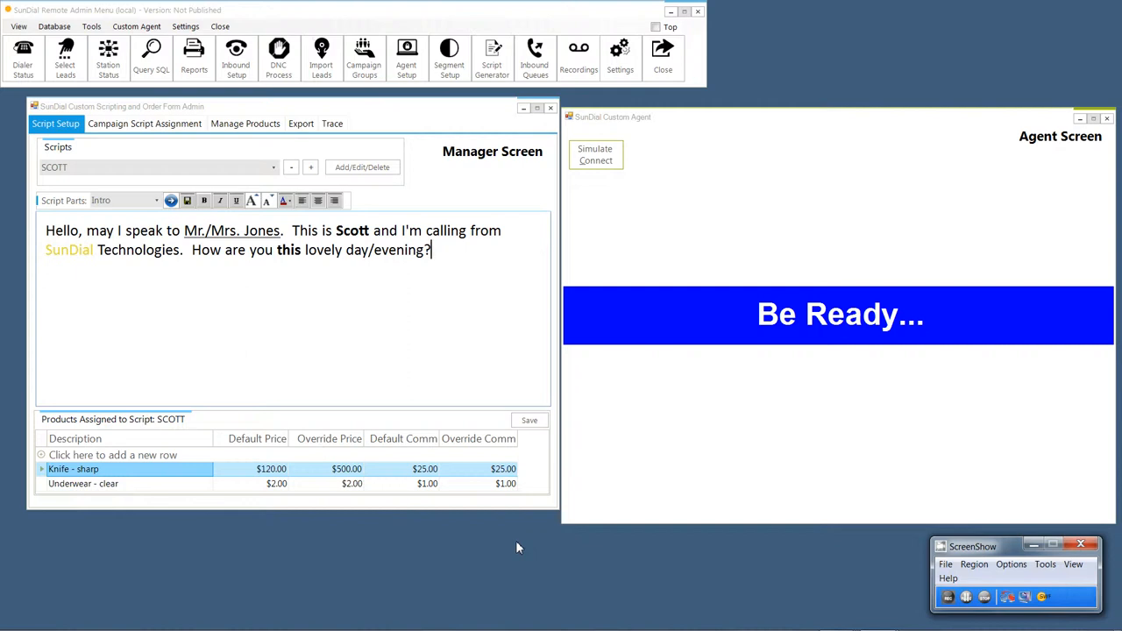
mouse_move(512, 566)
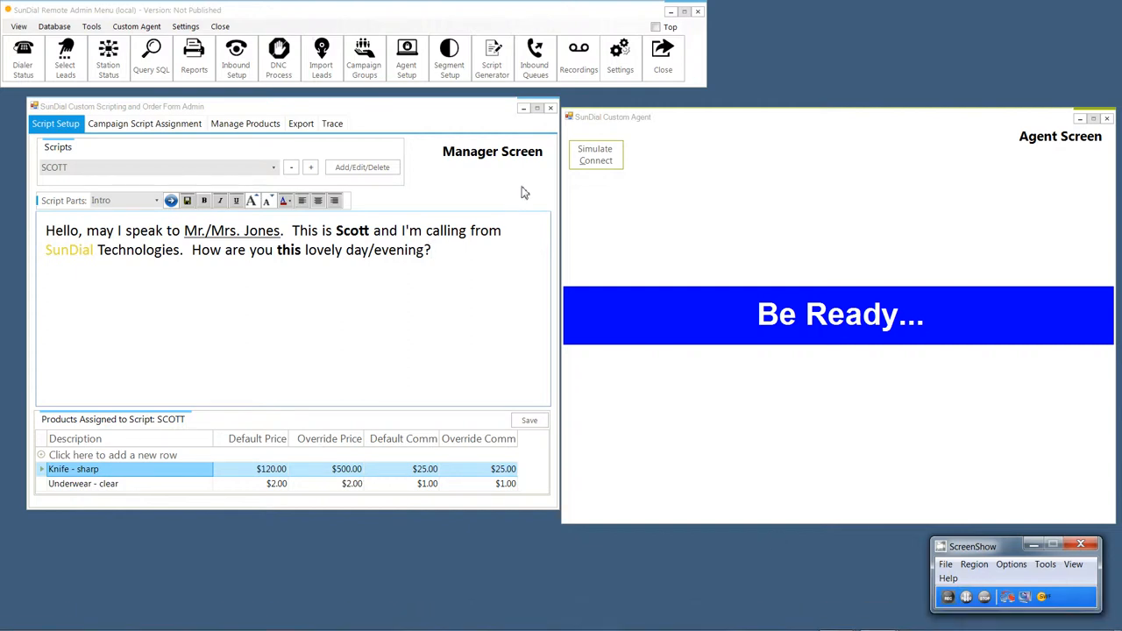
mouse_move(882, 159)
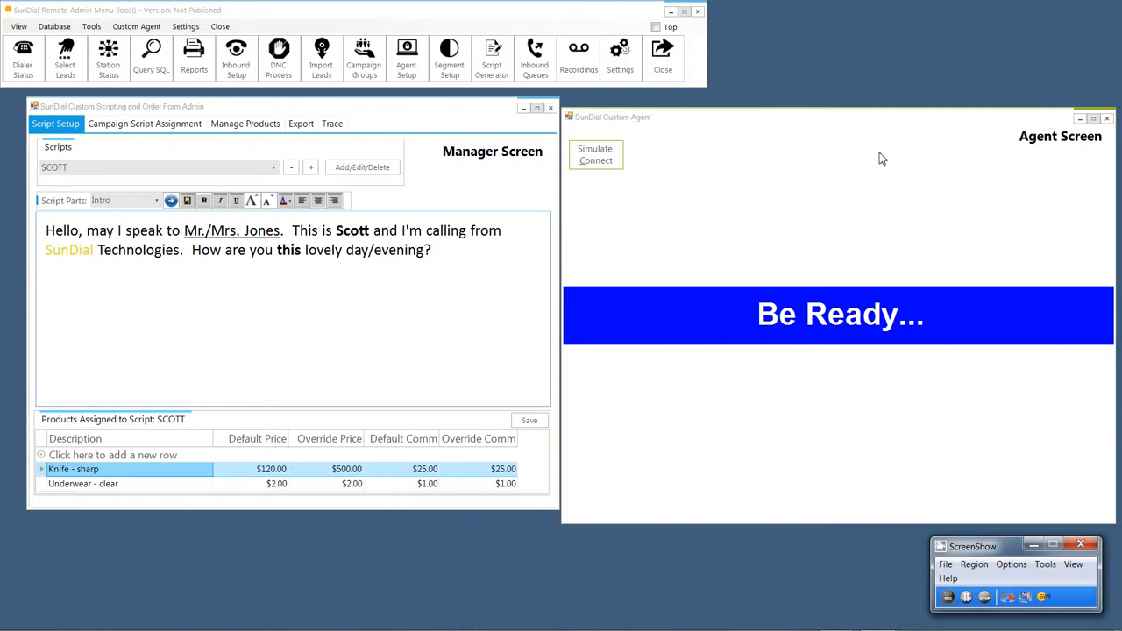
mouse_move(163, 331)
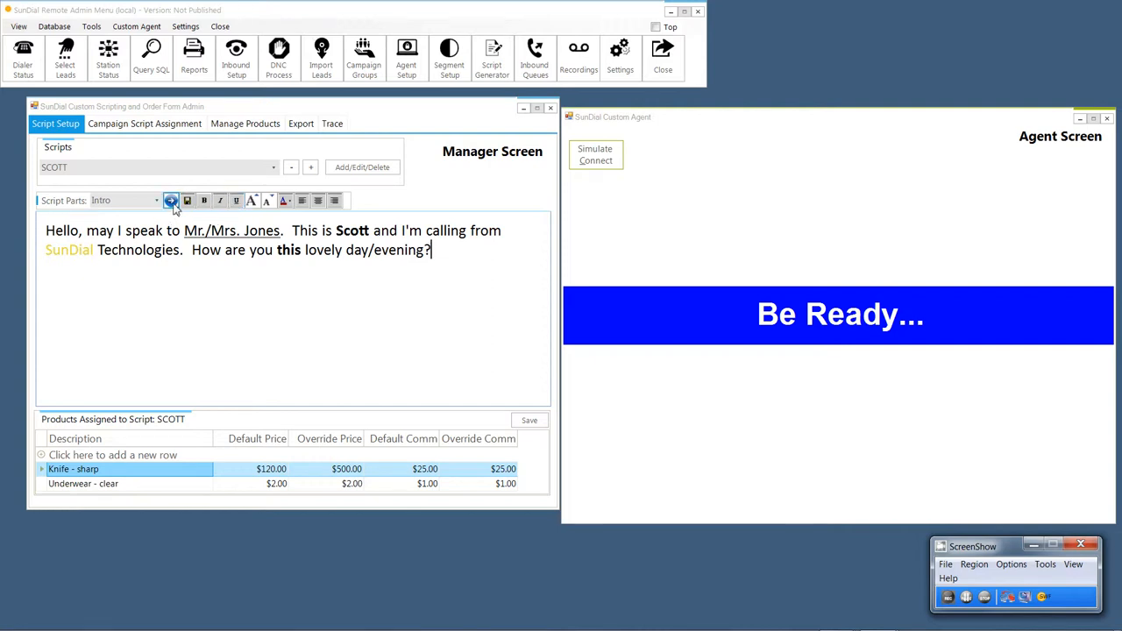
- Show paragraph marks in SCOTT's Intro text after checking the editor's Help menu and the Rebuttals part
left_click(156, 200)
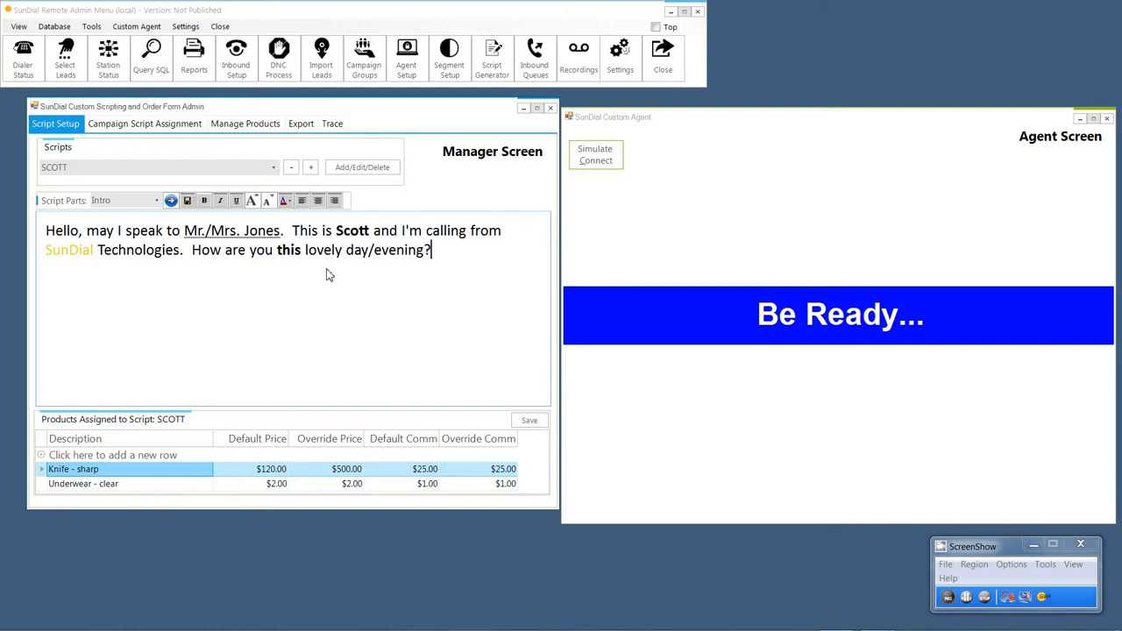
right_click(328, 276)
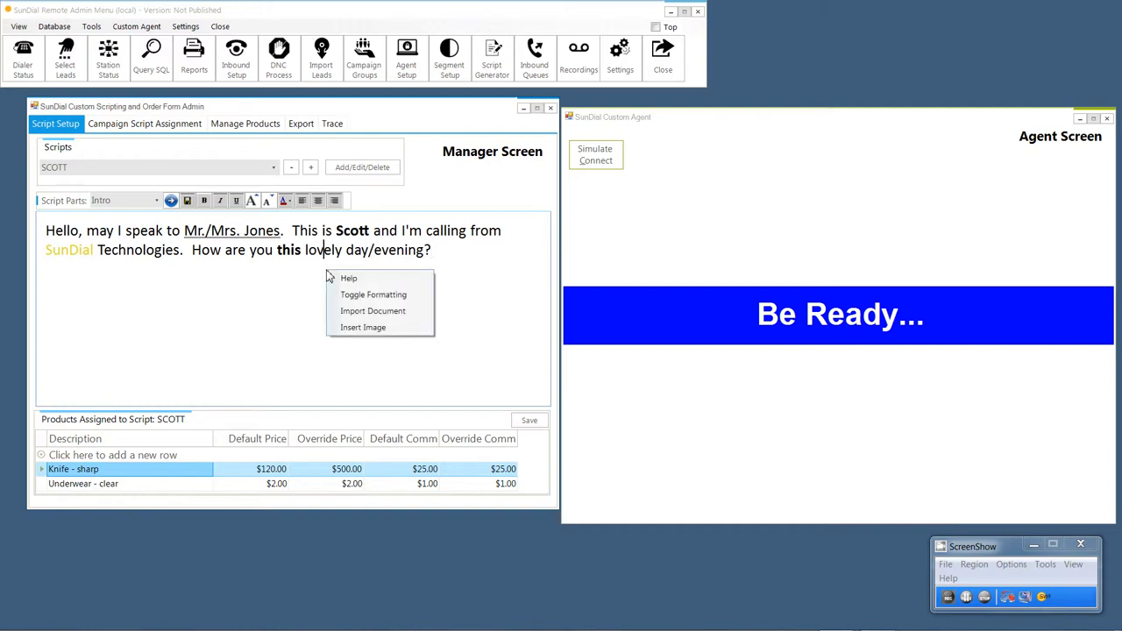
mouse_move(349, 278)
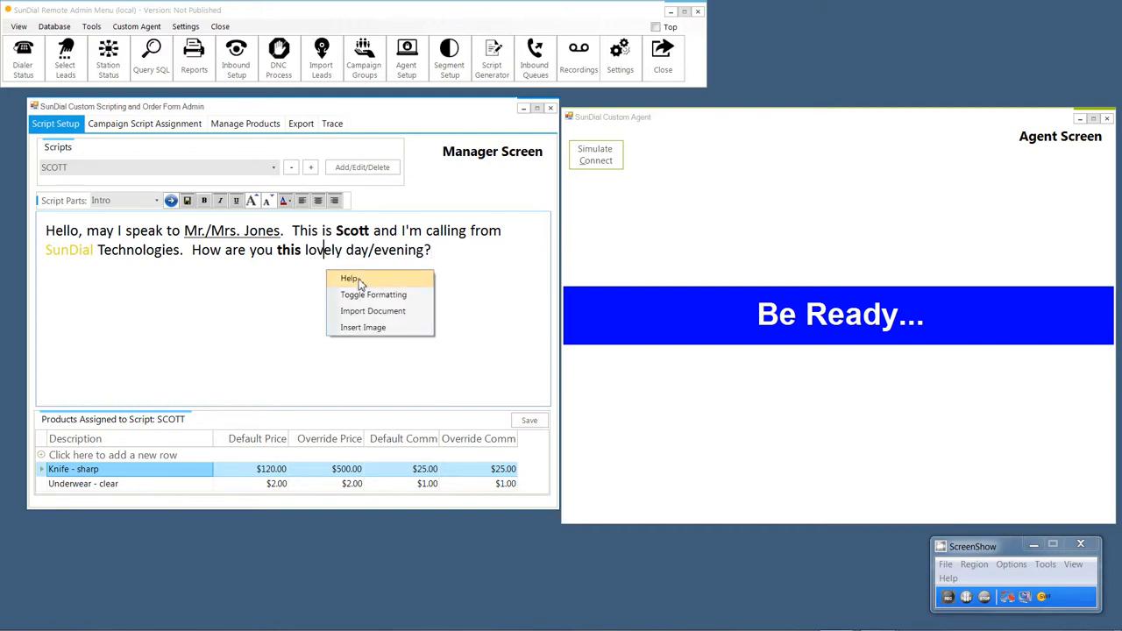
left_click(349, 278)
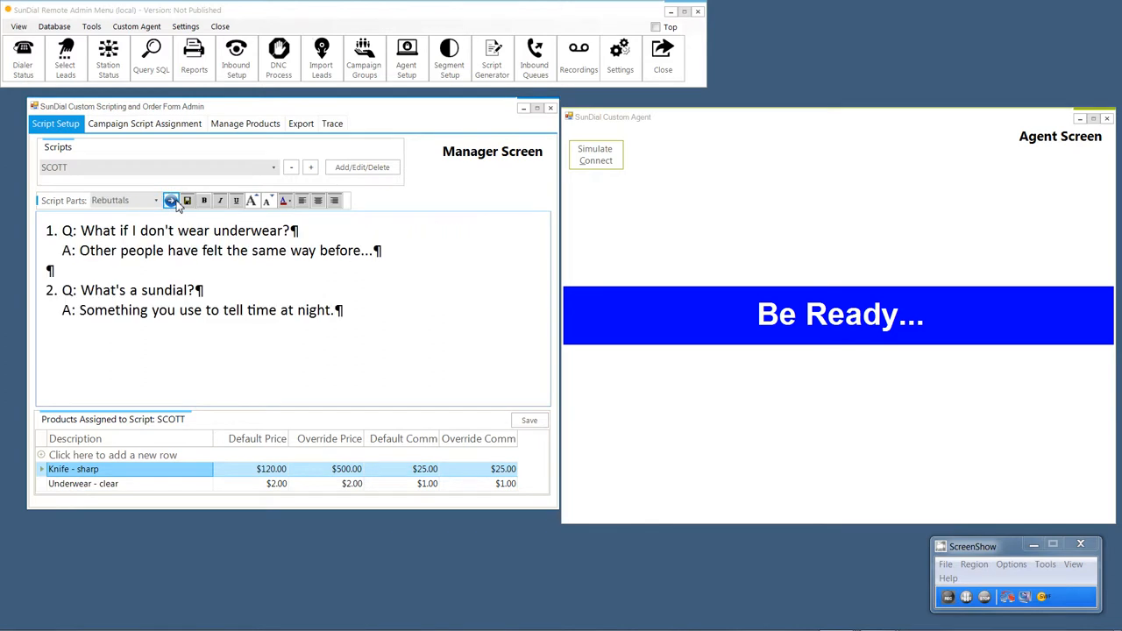
left_click(155, 200)
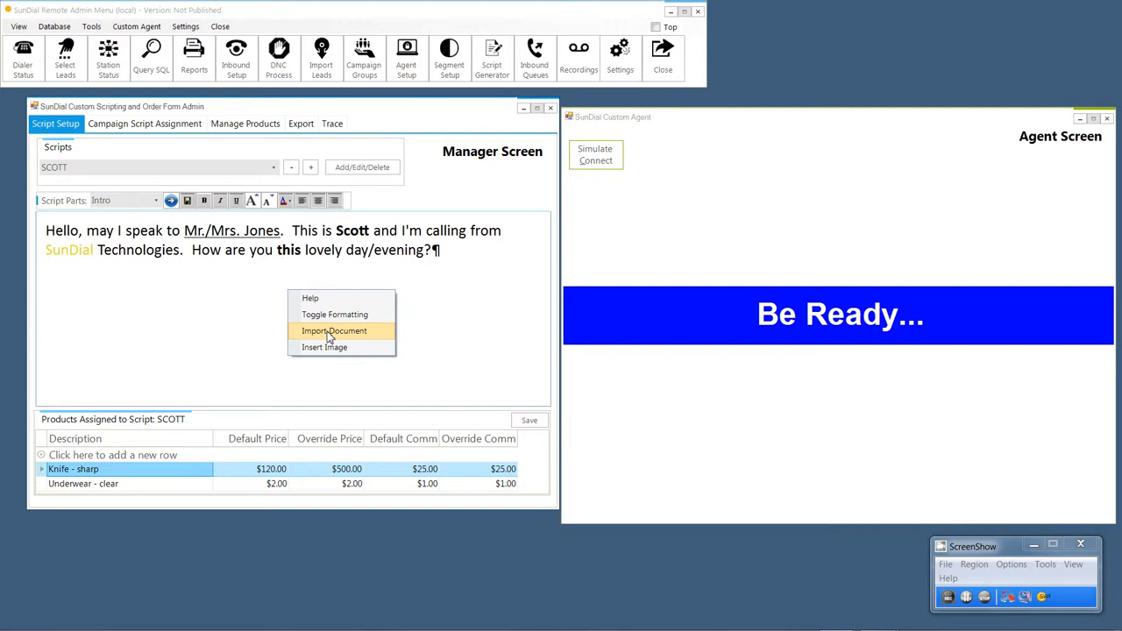
mouse_move(325, 347)
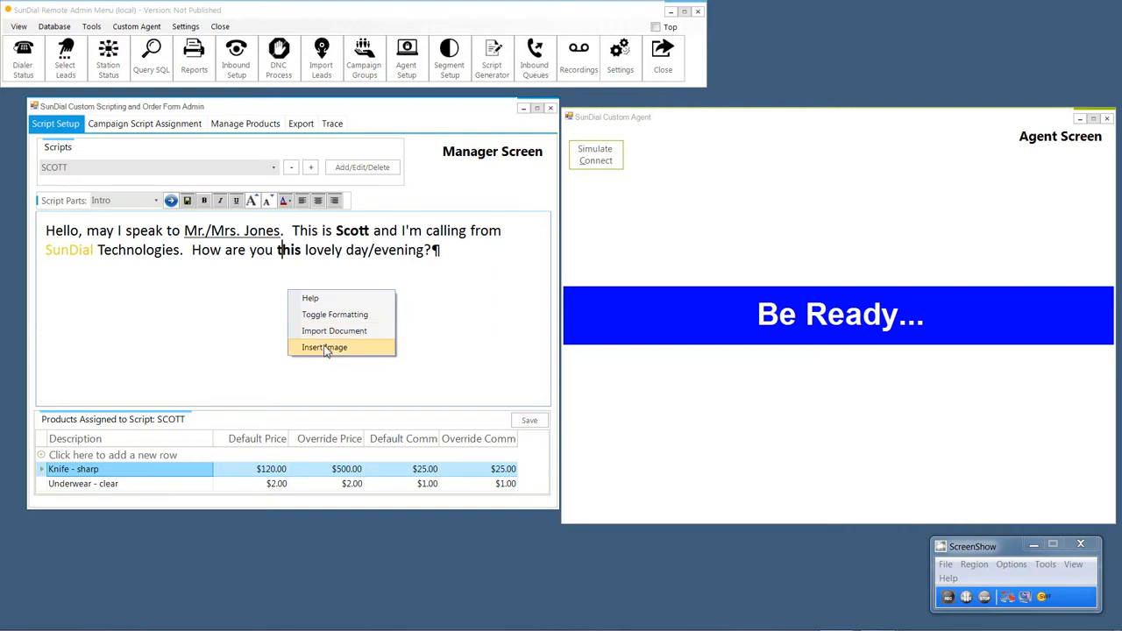
left_click(455, 190)
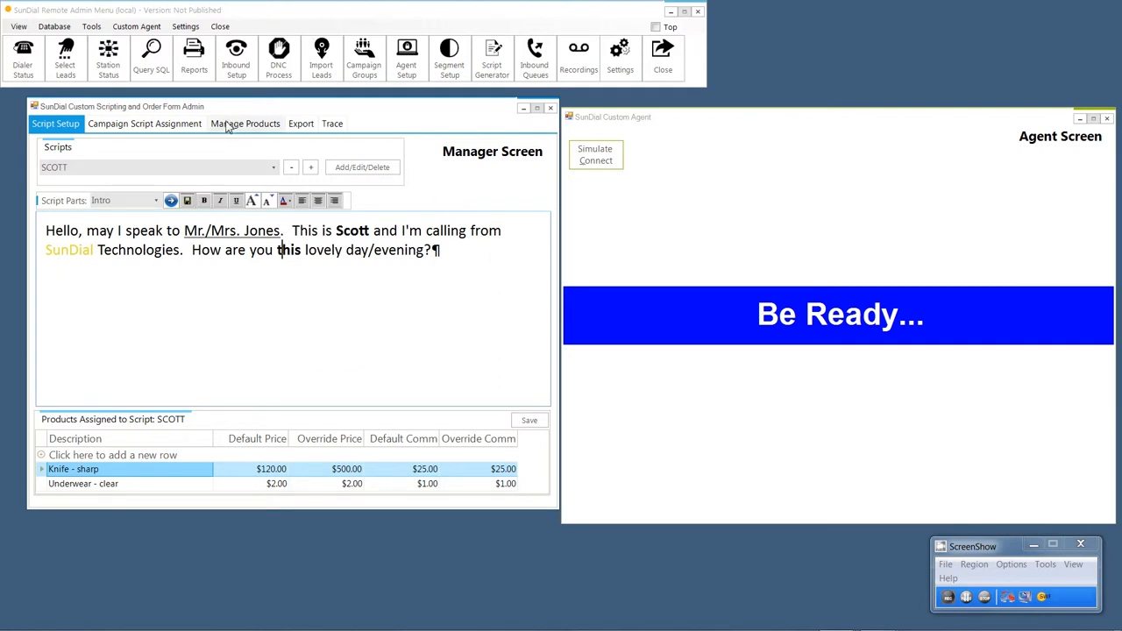
- Open Manage Products to view the Master Product List, Product Colors and Product Sizes grids
left_click(245, 123)
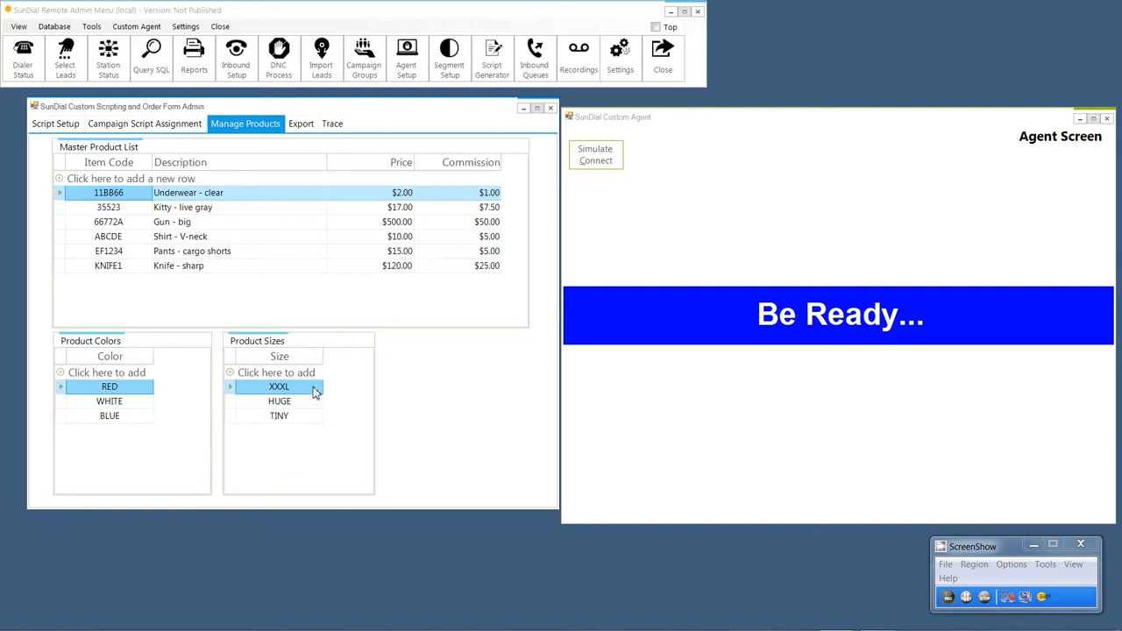
mouse_move(193, 447)
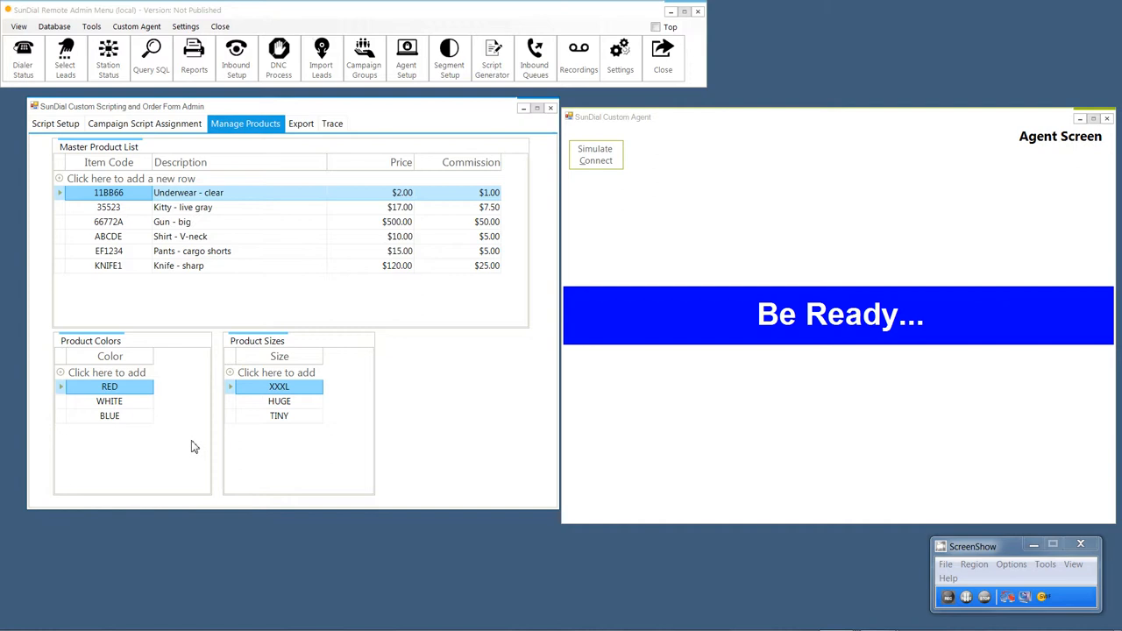
mouse_move(208, 465)
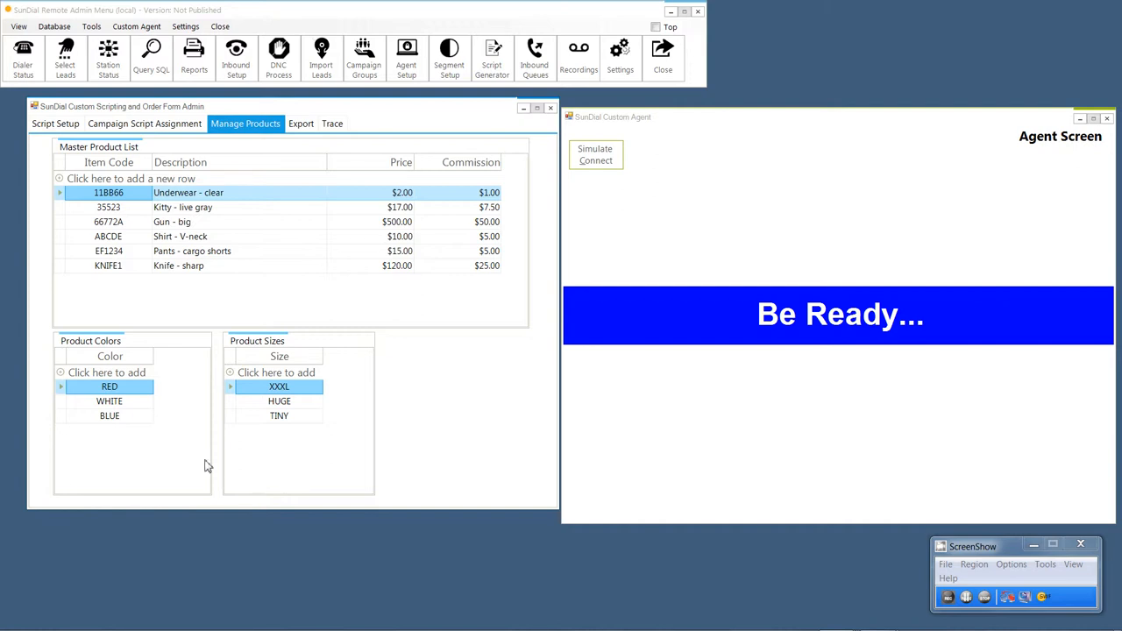
mouse_move(258, 460)
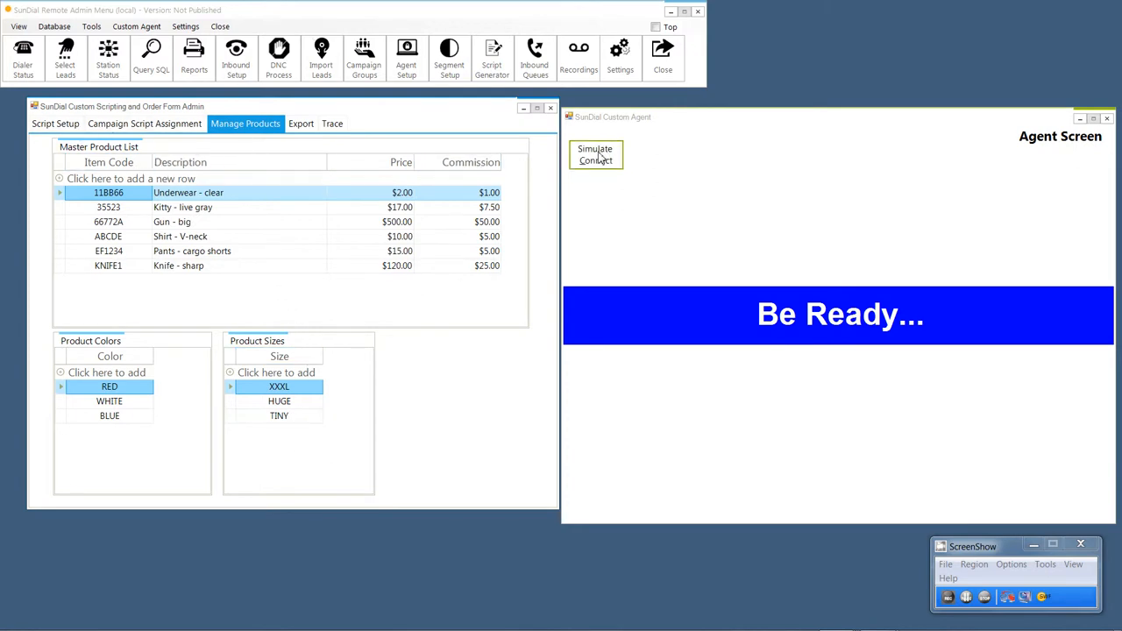
- Start a simulated call and set the underwear item to size XXXL, colour RED
left_click(595, 154)
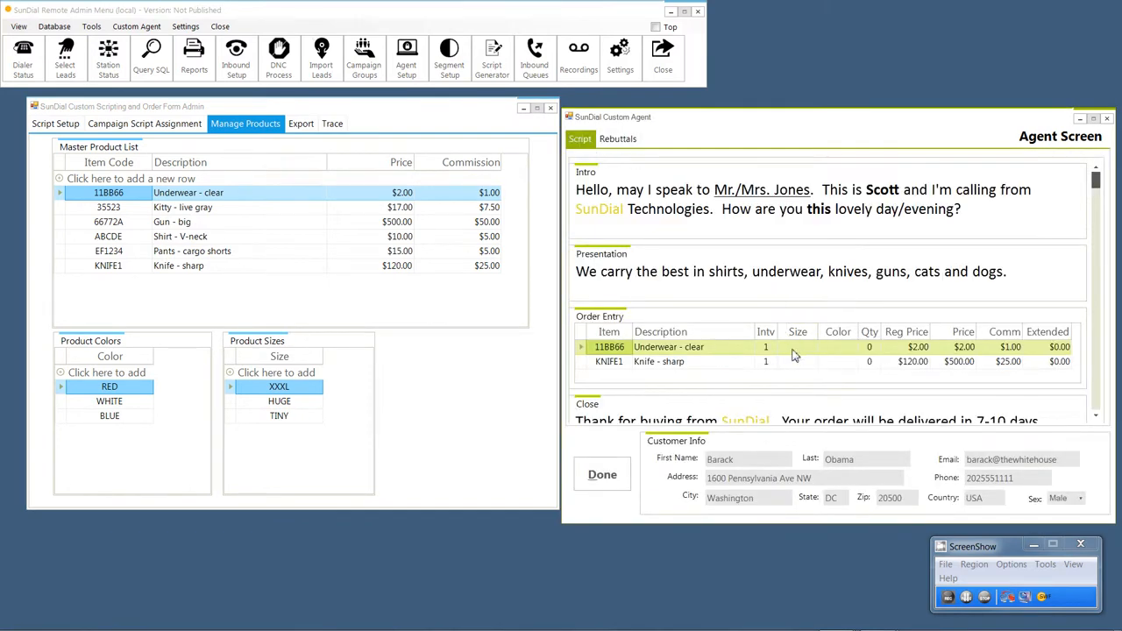
left_click(796, 346)
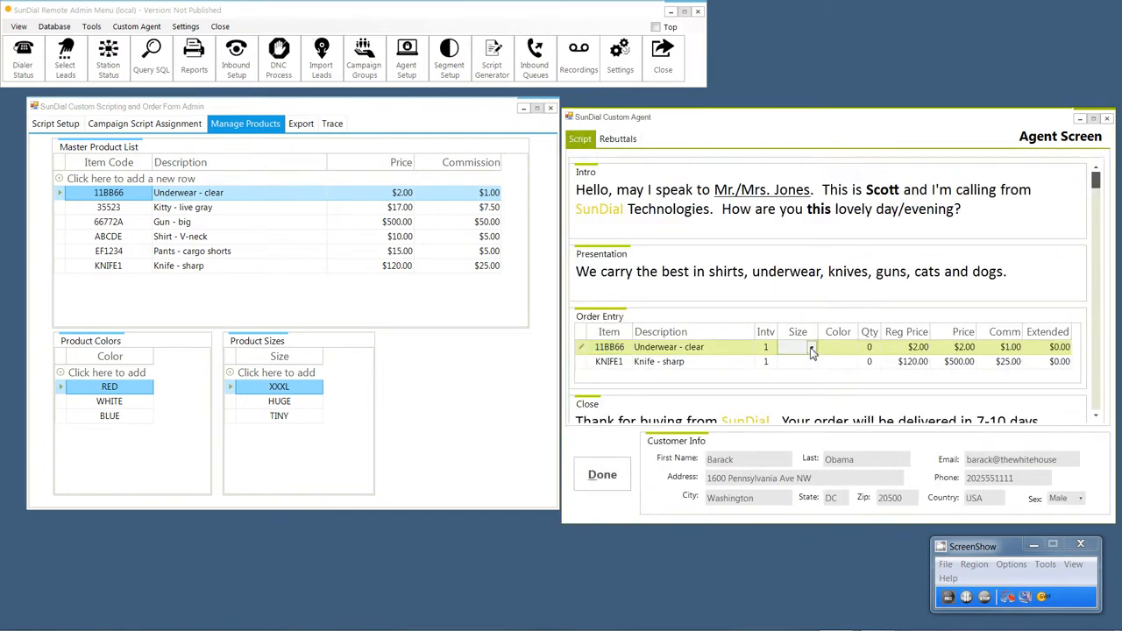
left_click(798, 346)
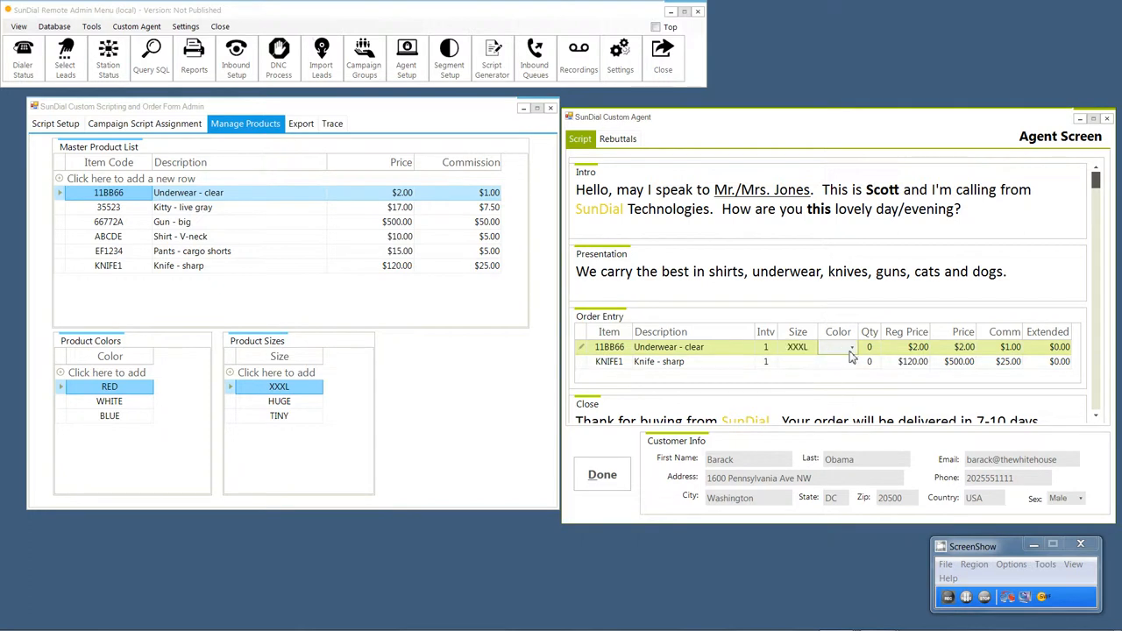
left_click(851, 346)
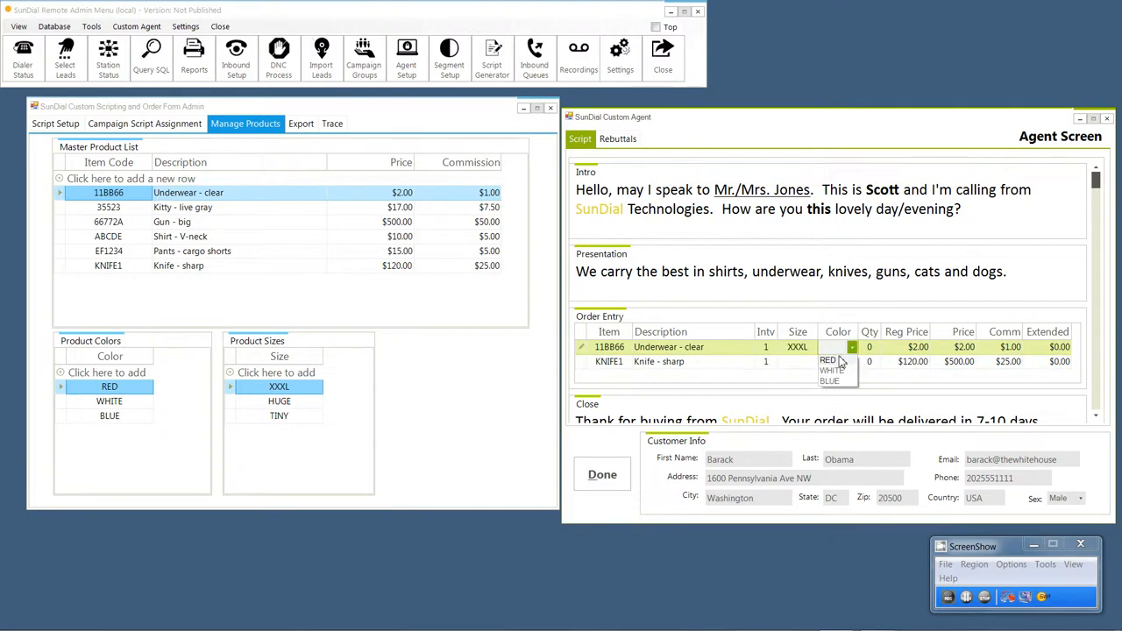
left_click(828, 359)
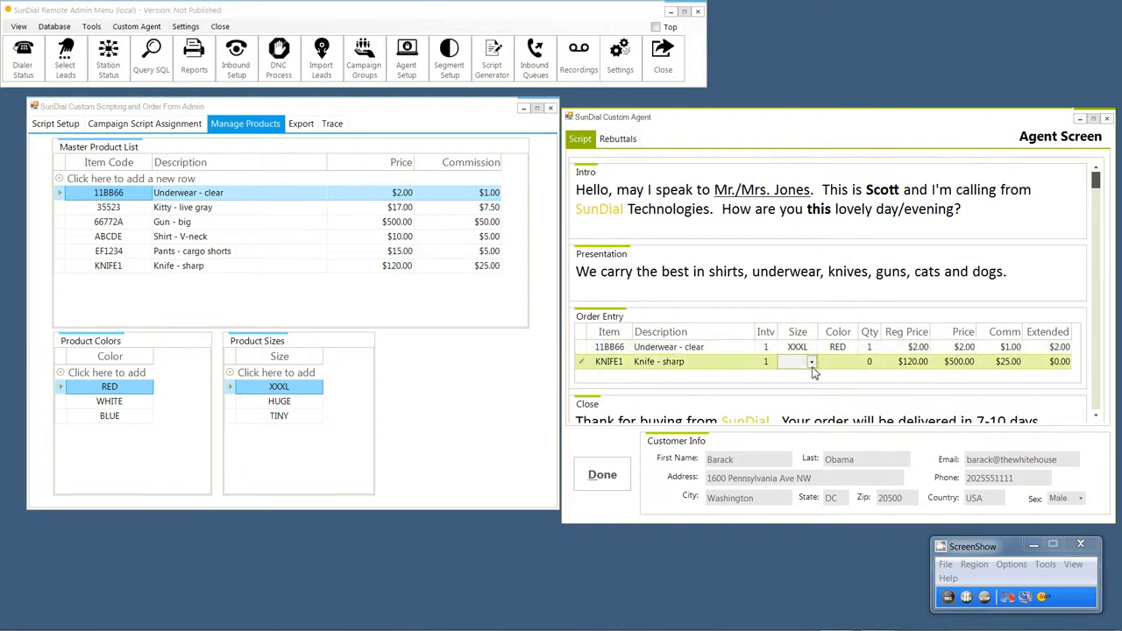
- Set the knife item to size HUGE and colour BLUE, quantity 3
left_click(791, 361)
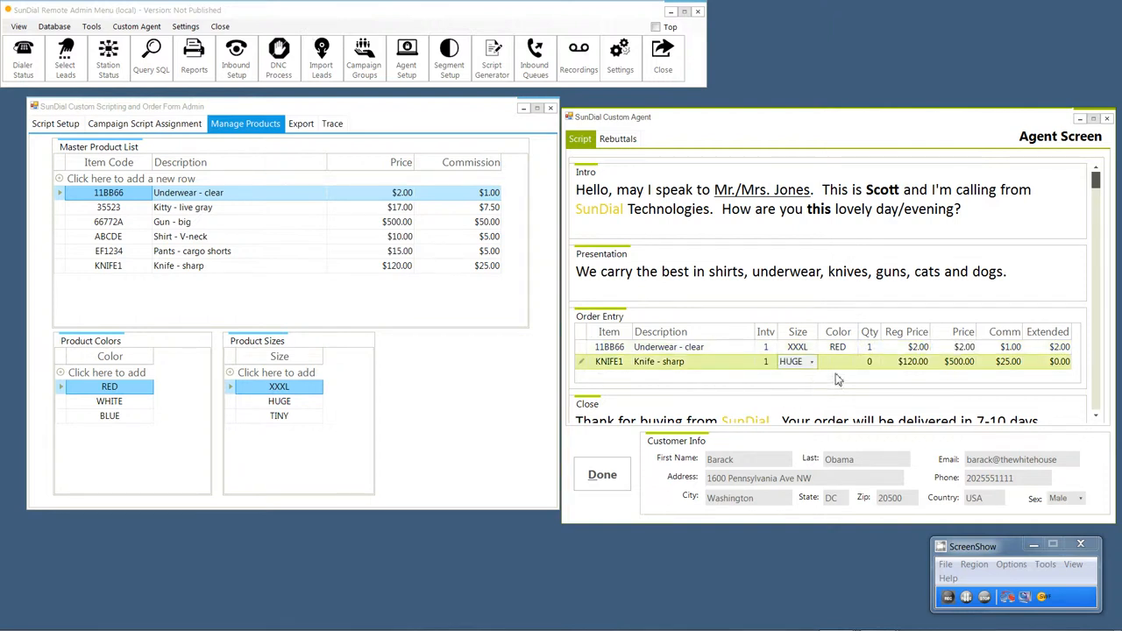
left_click(851, 361)
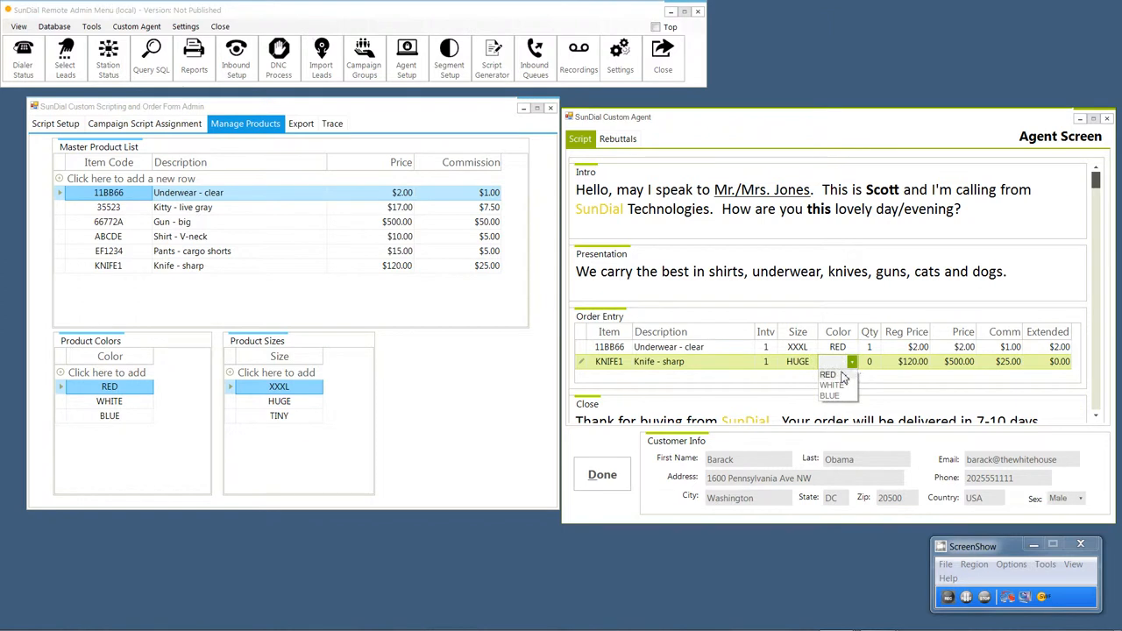
left_click(829, 394)
type("3")
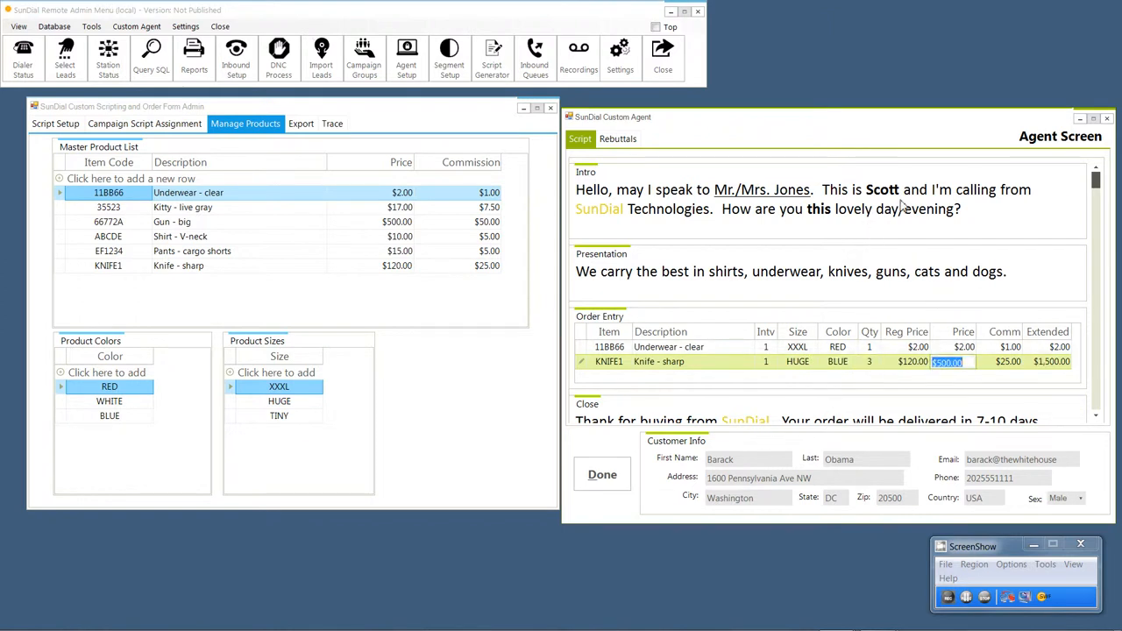
scroll("down", 3)
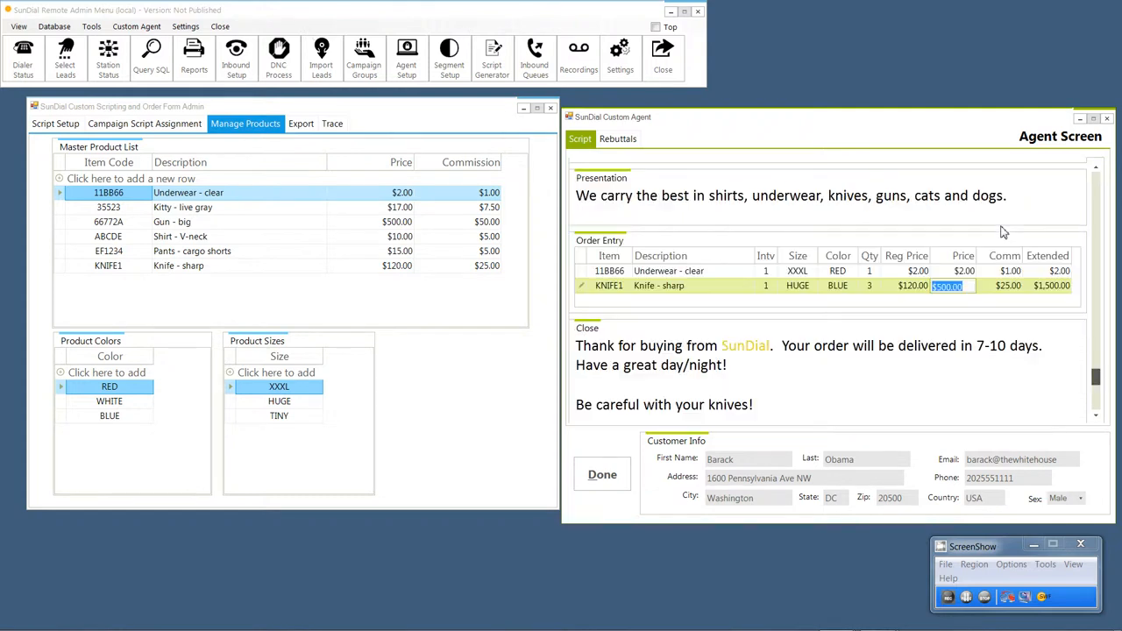
scroll("up", 3)
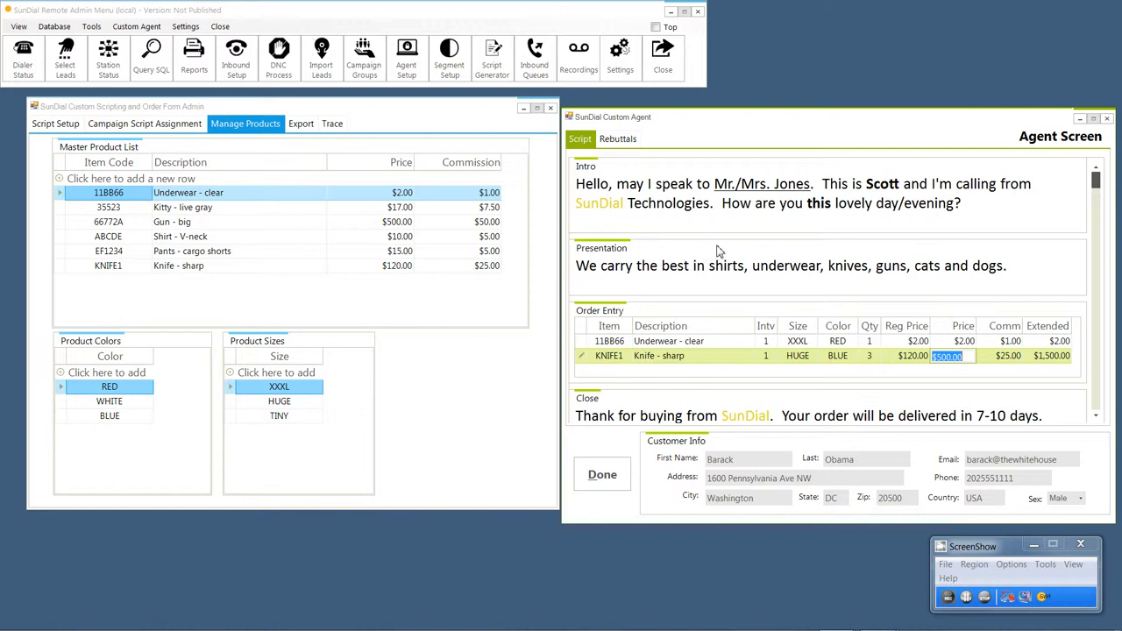
mouse_move(668, 212)
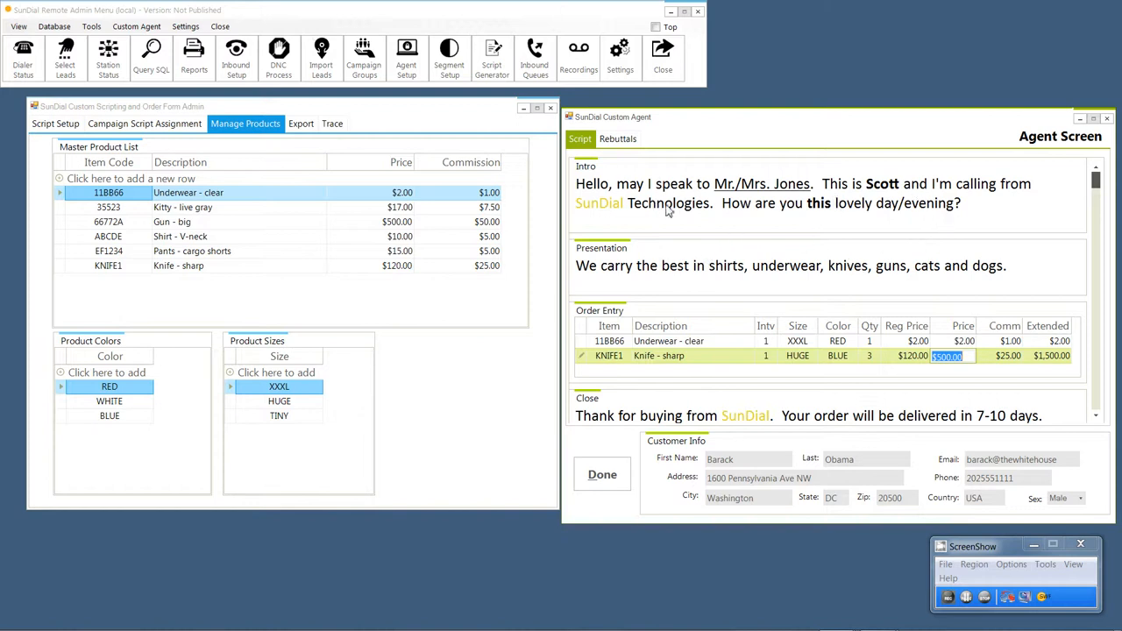
scroll("down", 3)
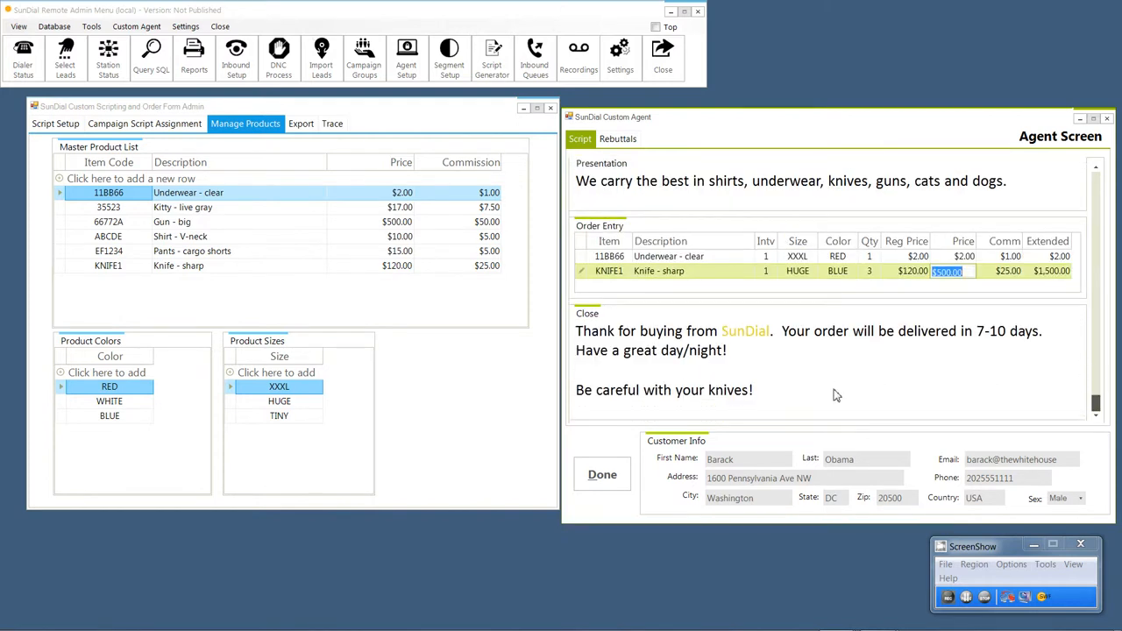
scroll("up", 3)
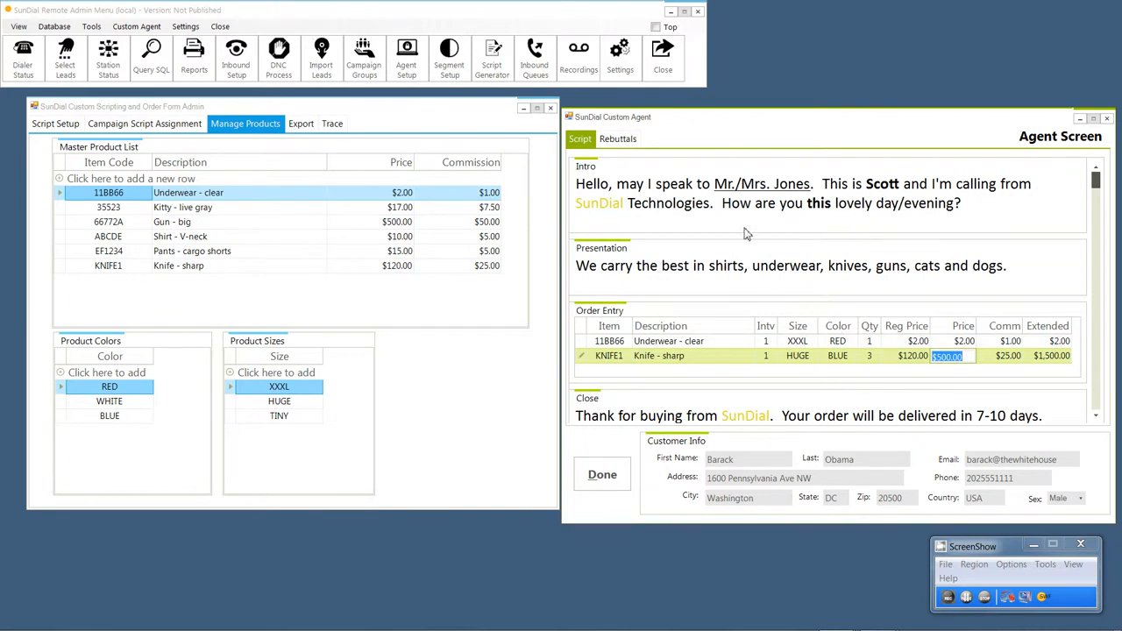
mouse_move(1014, 287)
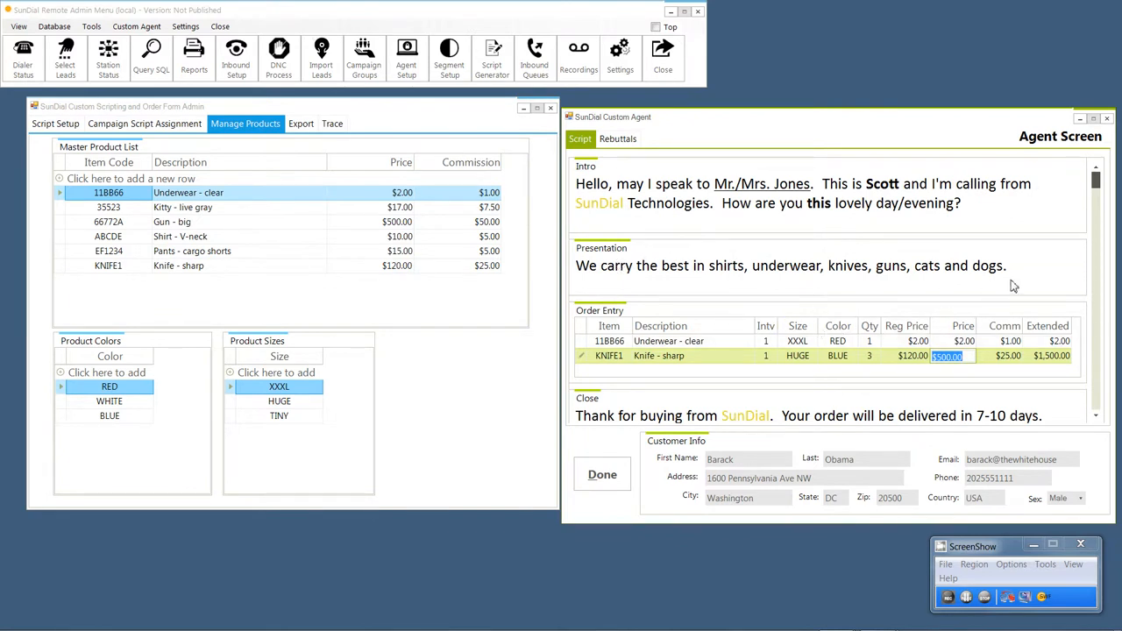
mouse_move(679, 261)
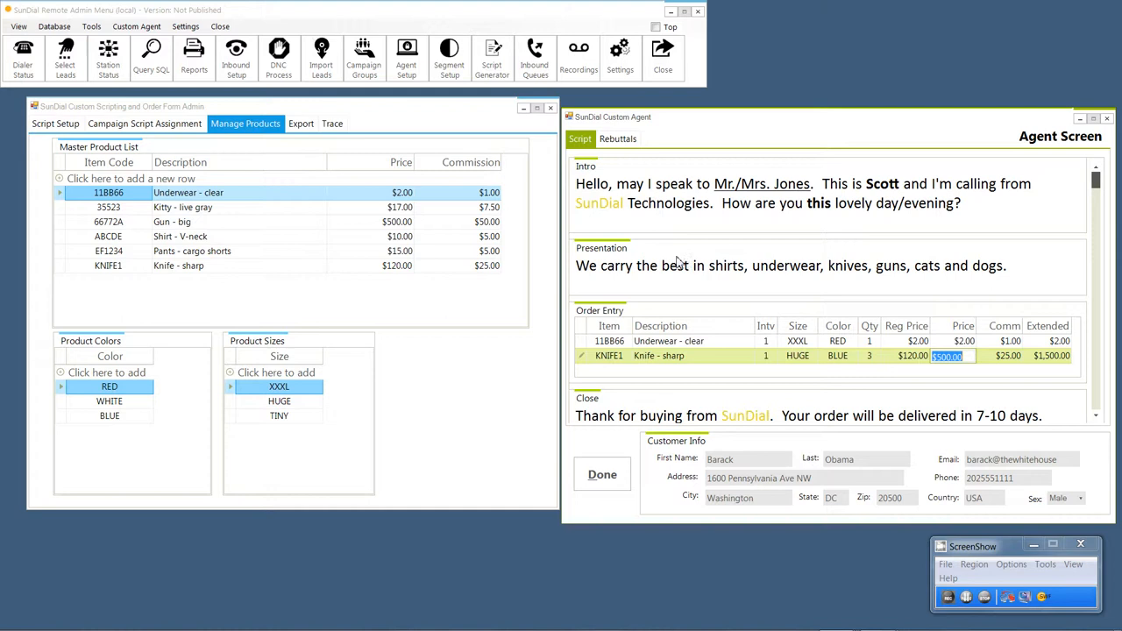
scroll("down", 3)
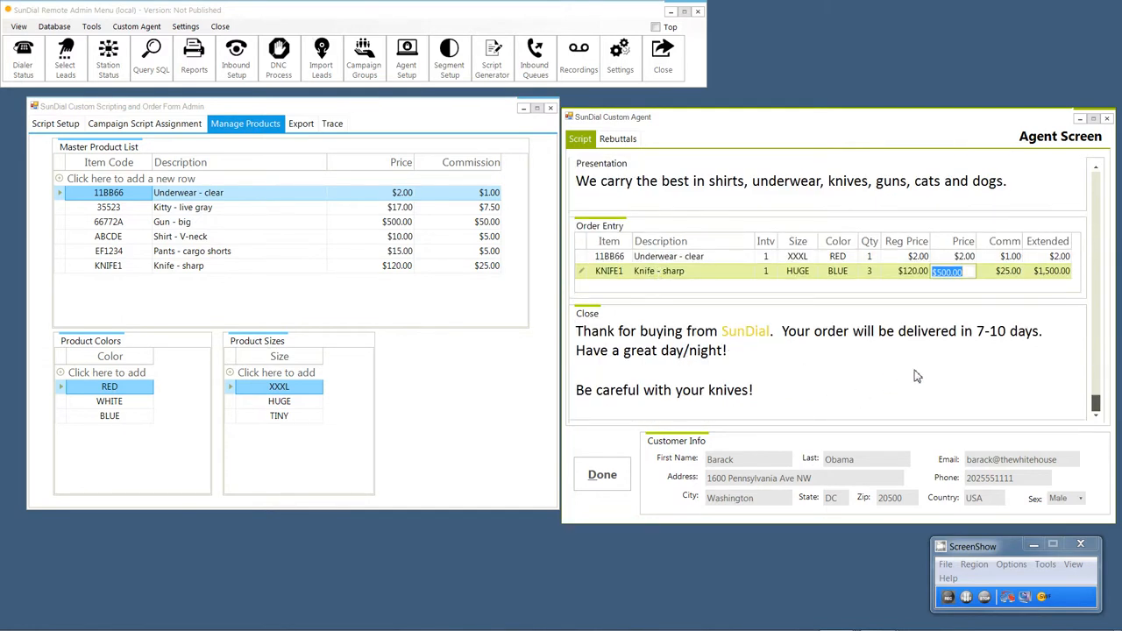
mouse_move(1004, 438)
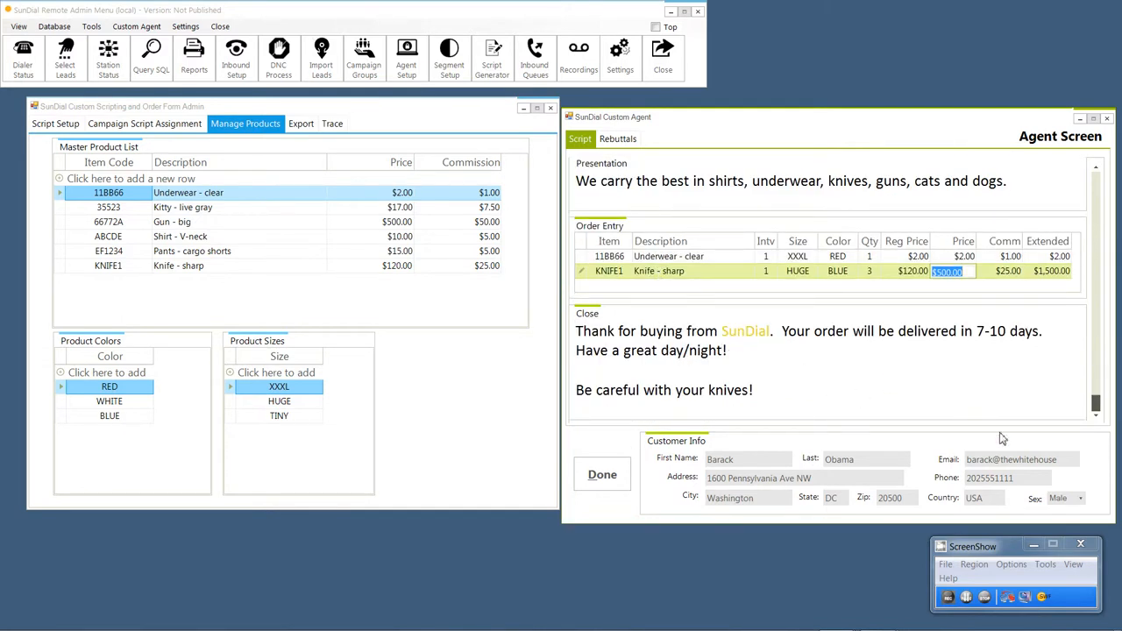
mouse_move(665, 233)
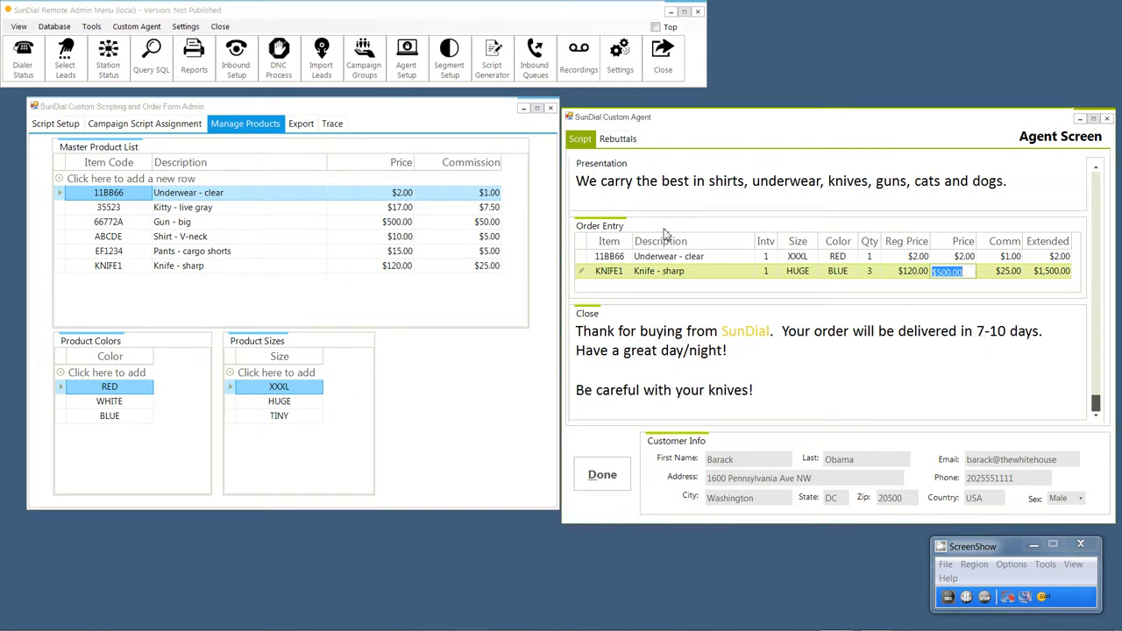
mouse_move(658, 155)
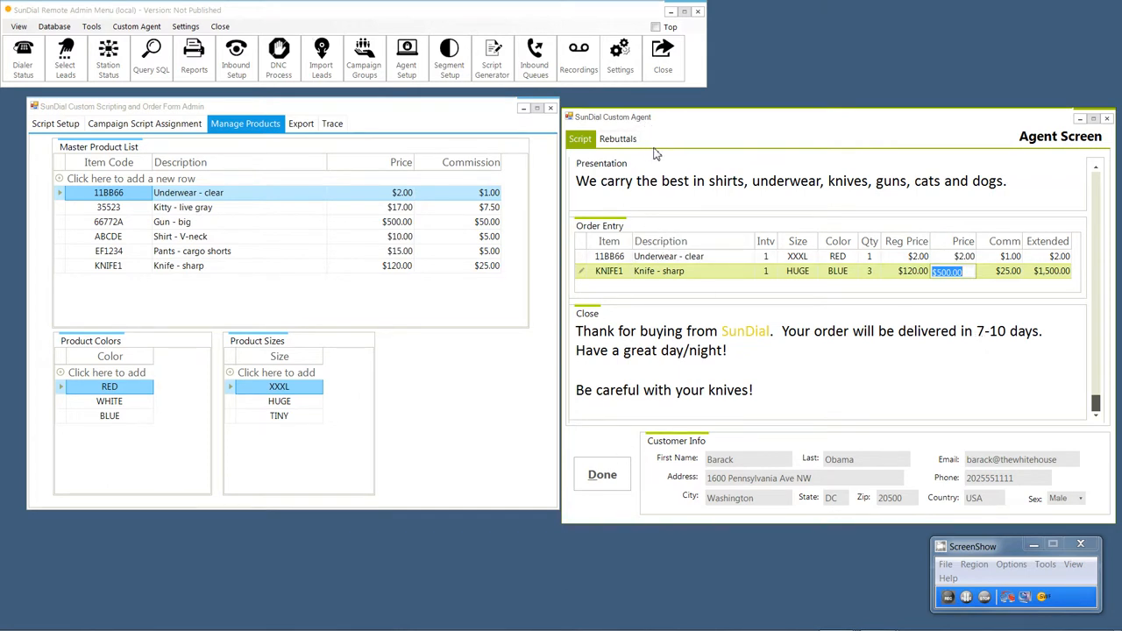
- Glance at Rebuttals, then finish the call with disposition 1001 Skip
left_click(617, 139)
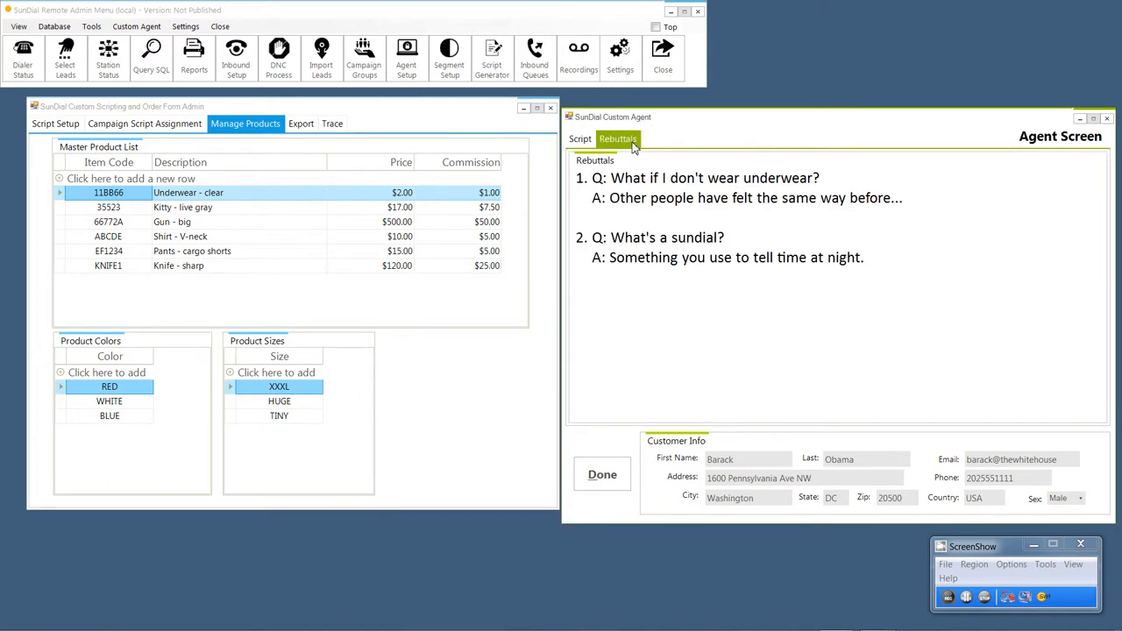
mouse_move(640, 335)
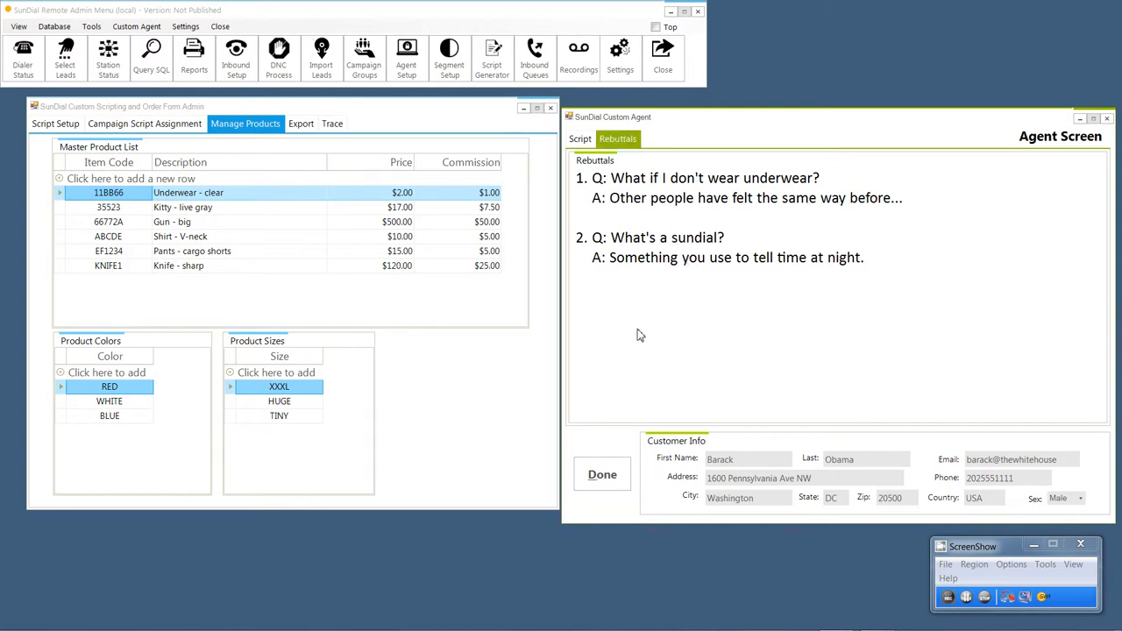
left_click(581, 138)
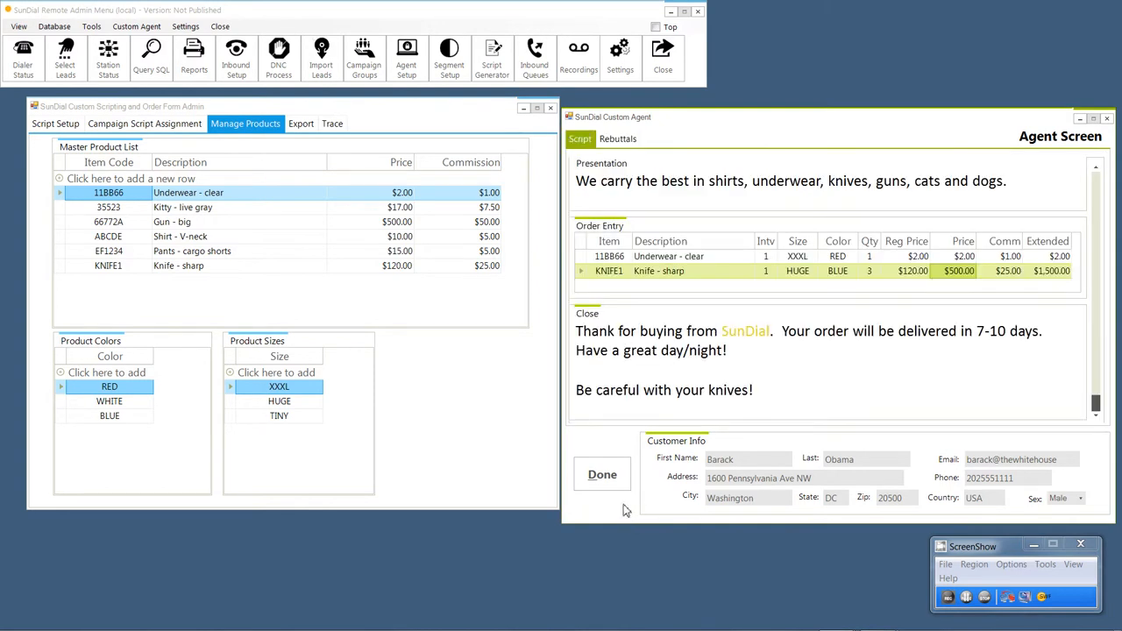
left_click(602, 475)
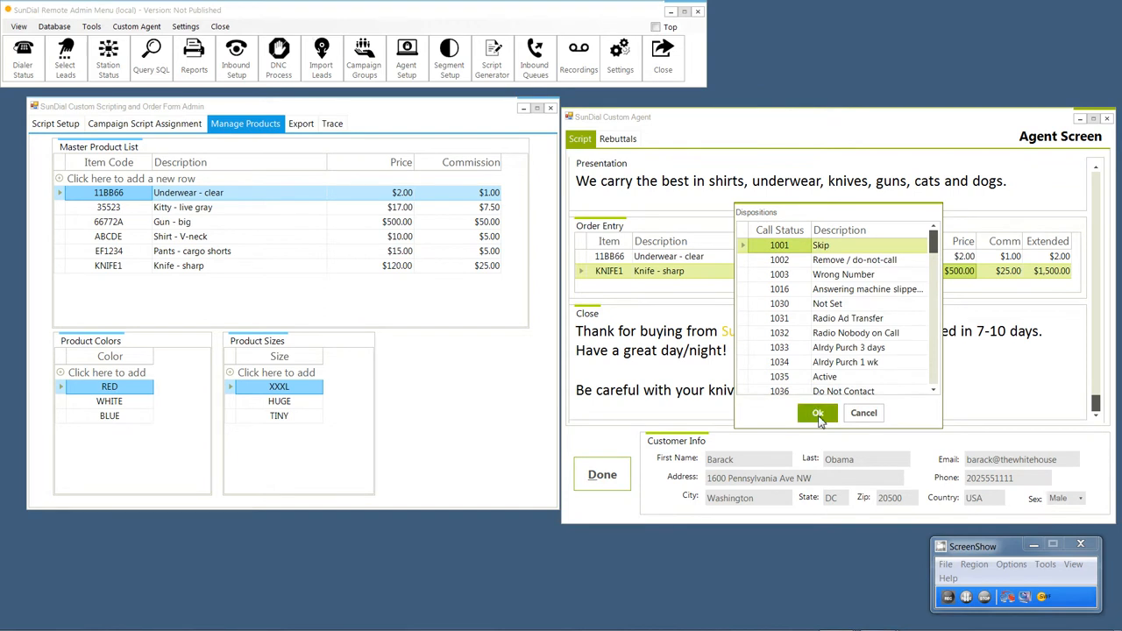
left_click(817, 413)
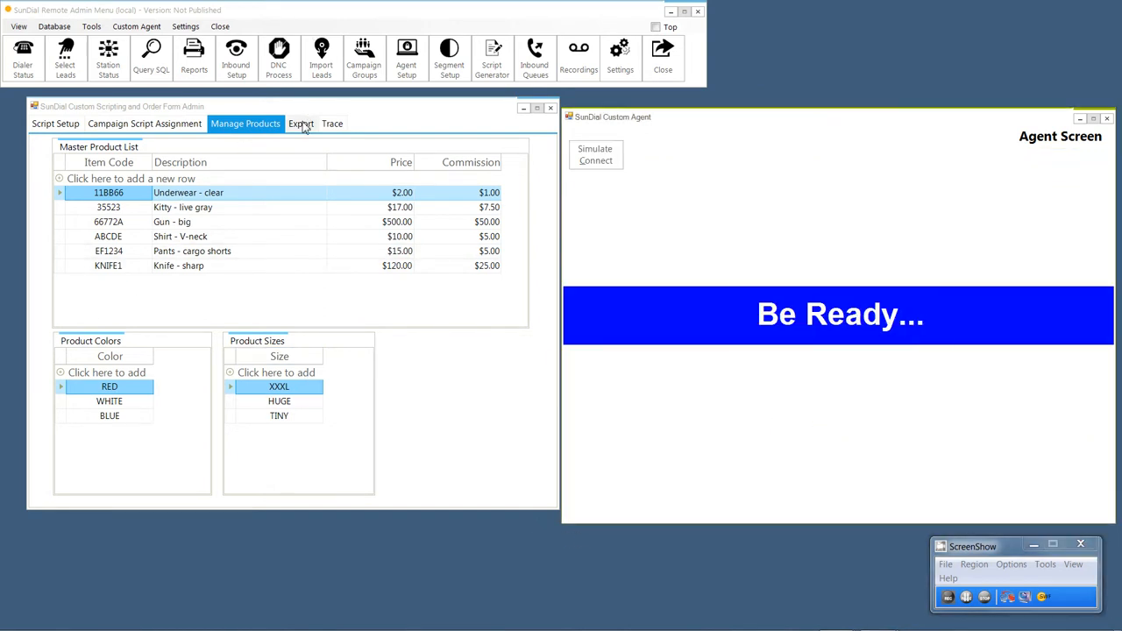
- Load the saved order records in Export, scroll across their columns, then view the Trace log
left_click(301, 123)
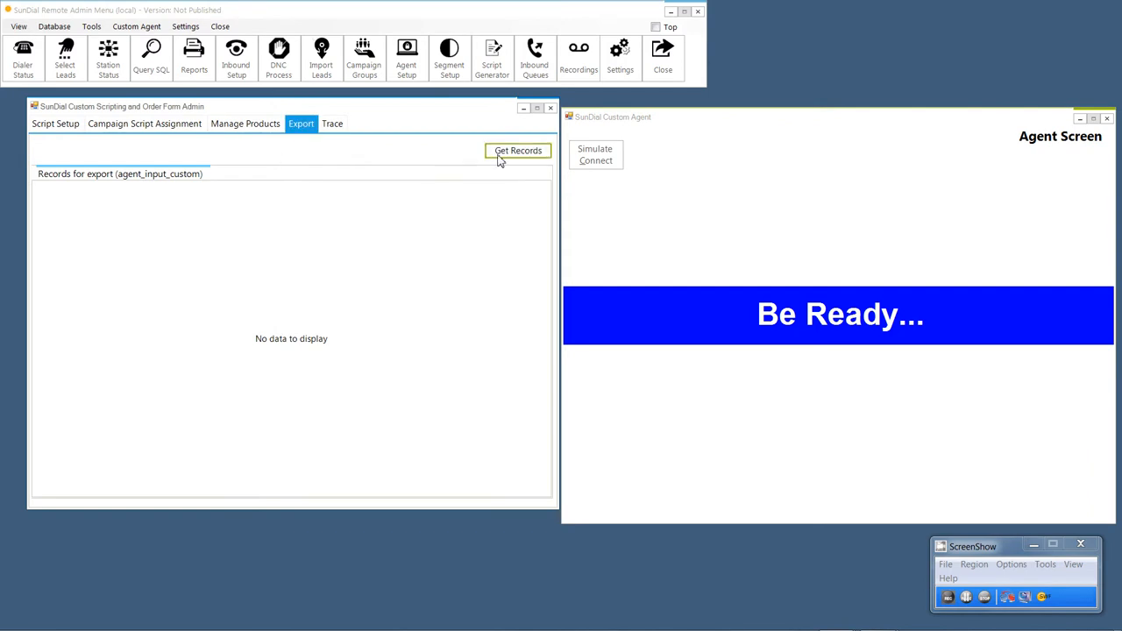
left_click(517, 150)
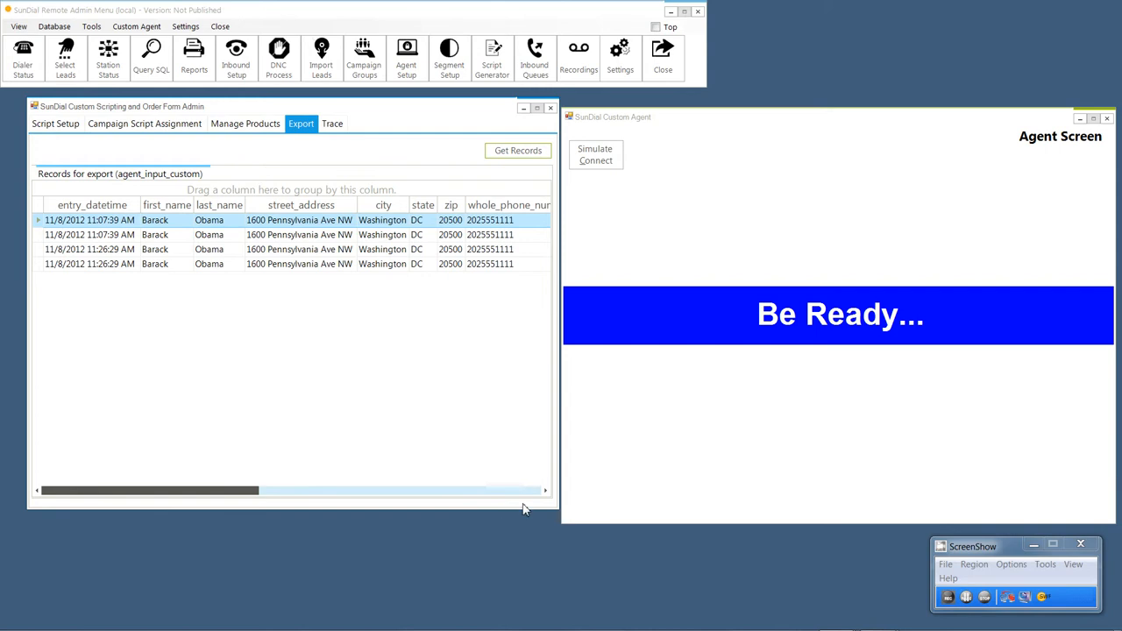
left_click_drag(149, 490, 366, 490)
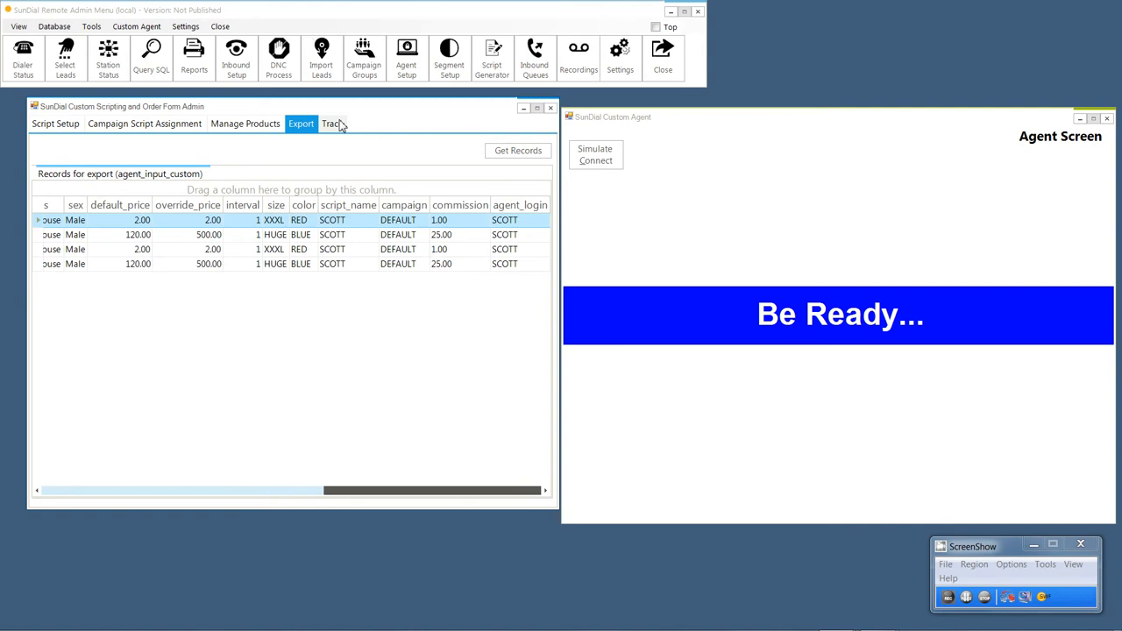
left_click(331, 123)
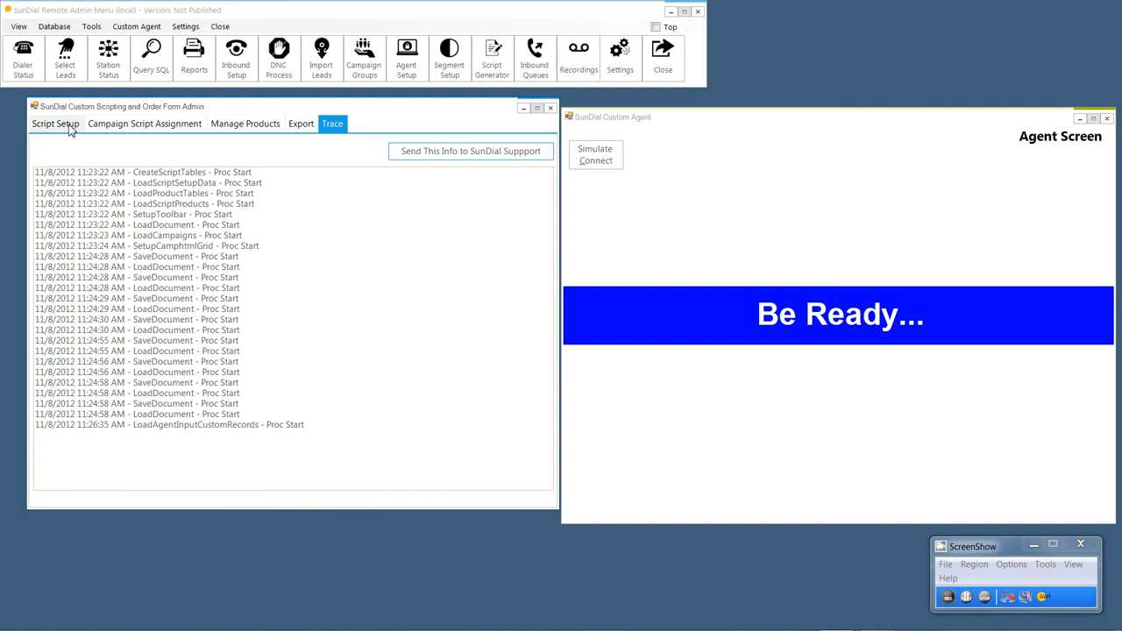
- Return to Script Setup showing SCOTT's Intro greeting and assigned knife and underwear
left_click(55, 123)
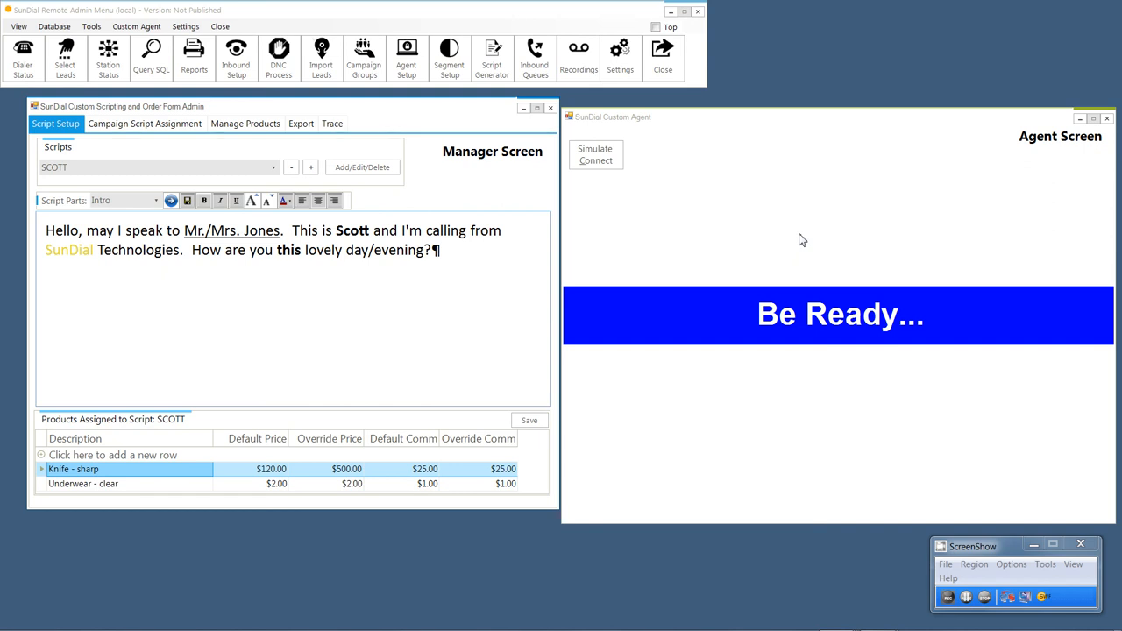
mouse_move(831, 239)
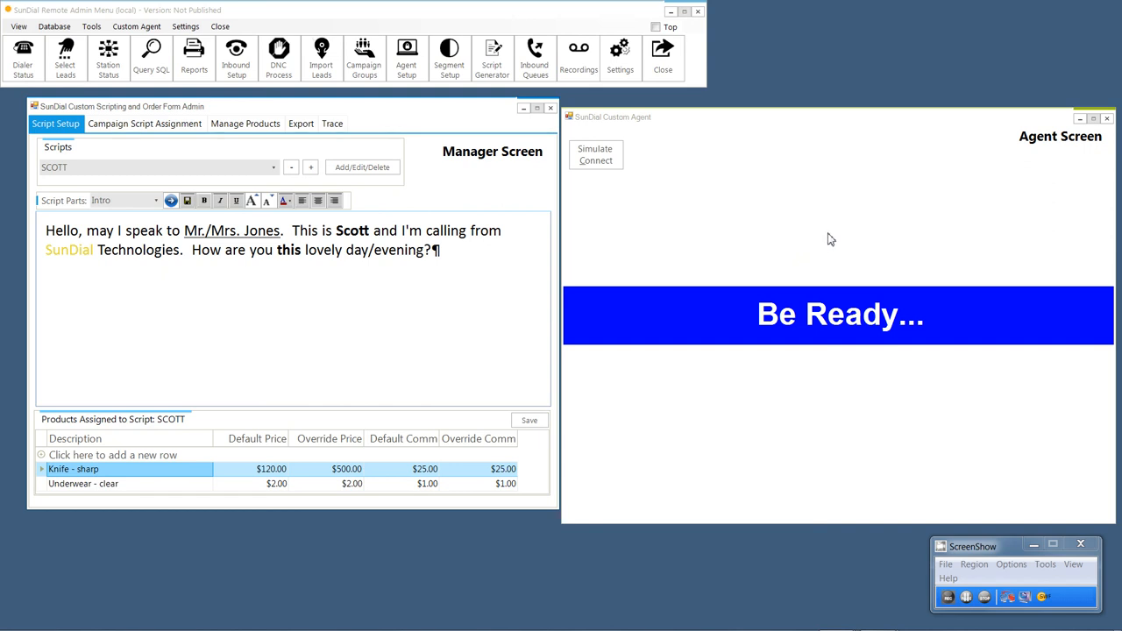